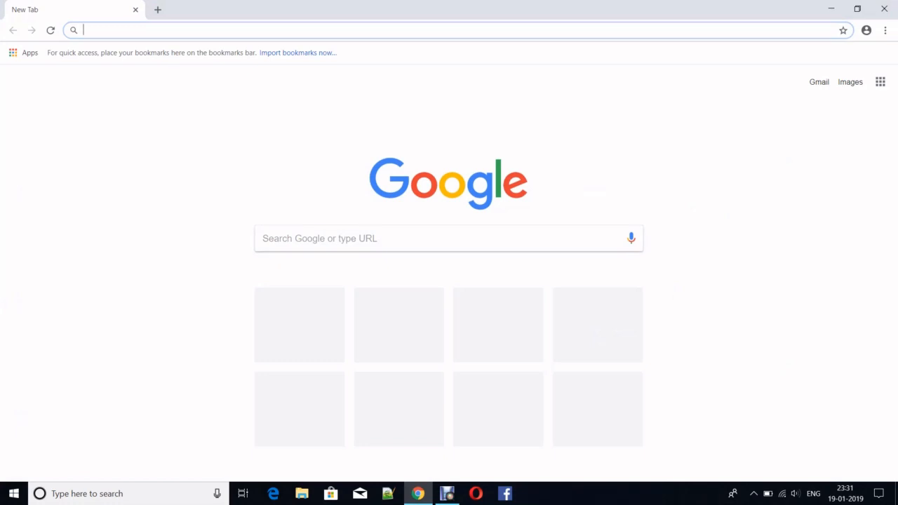
Search Google for 'linux' and open the Linux.org result
{"action": "type", "text": "li"}
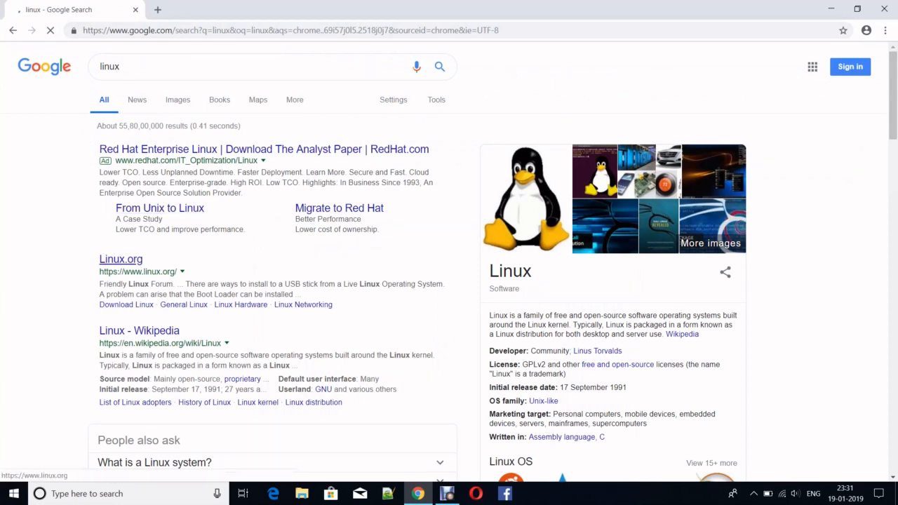
{"action": "left_click", "coordinate": [50, 30]}
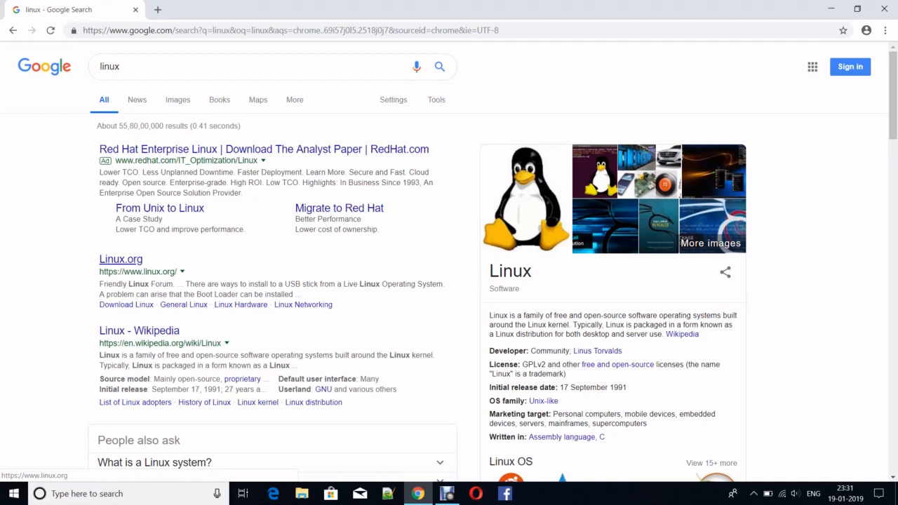
{"action": "left_click", "coordinate": [120, 259]}
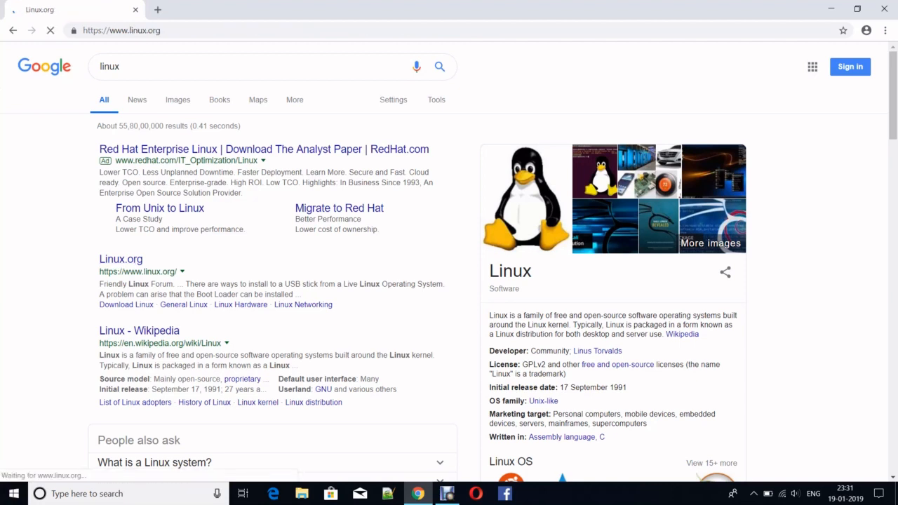
Open Linux.org's Download Linux page and scroll down to the distribution links
{"action": "left_click", "coordinate": [121, 259]}
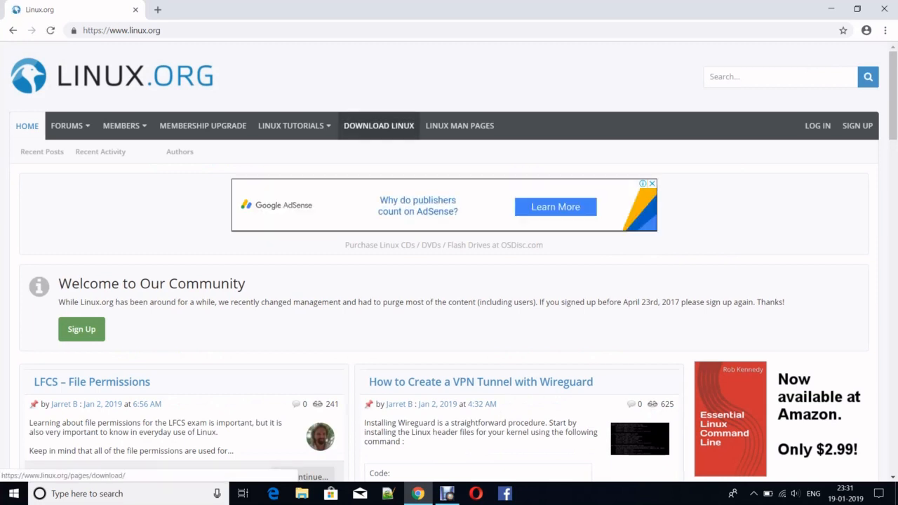
{"action": "left_click", "coordinate": [378, 125]}
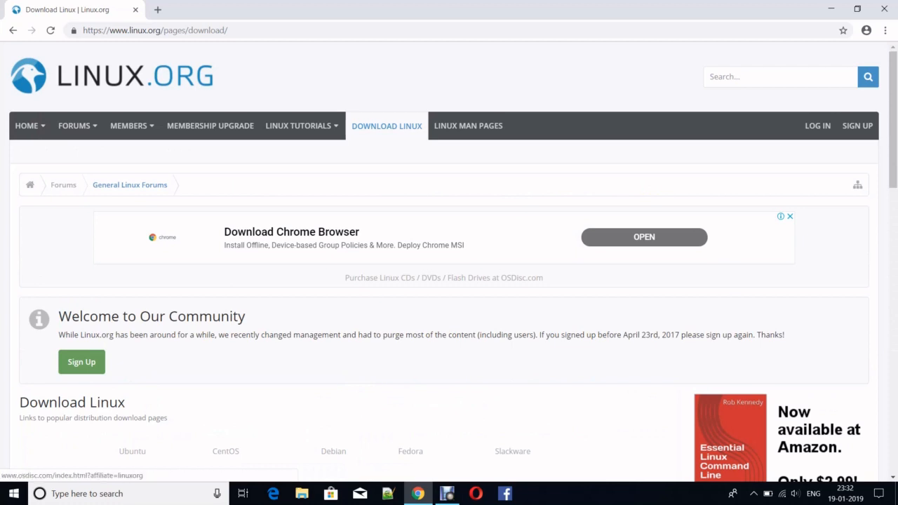
{"action": "scroll", "scroll_direction": "down", "scroll_amount": 3}
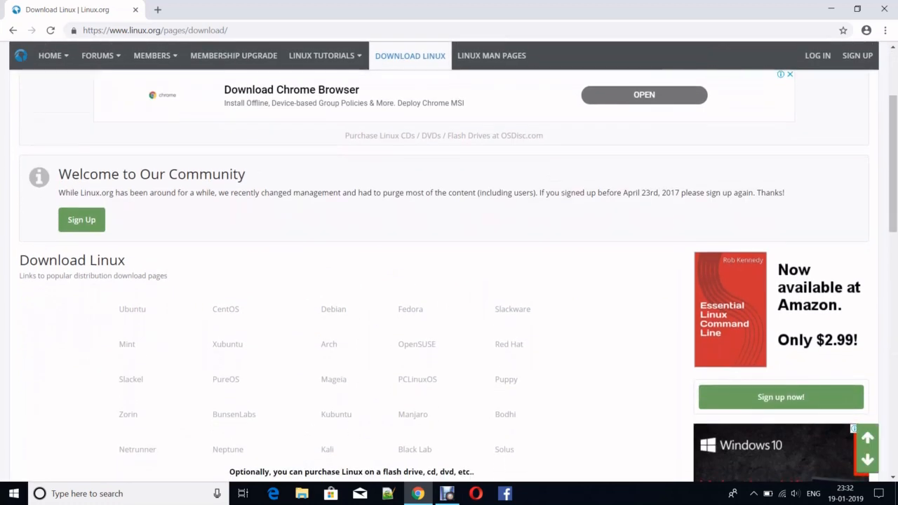
{"action": "scroll", "scroll_direction": "down", "scroll_amount": 3}
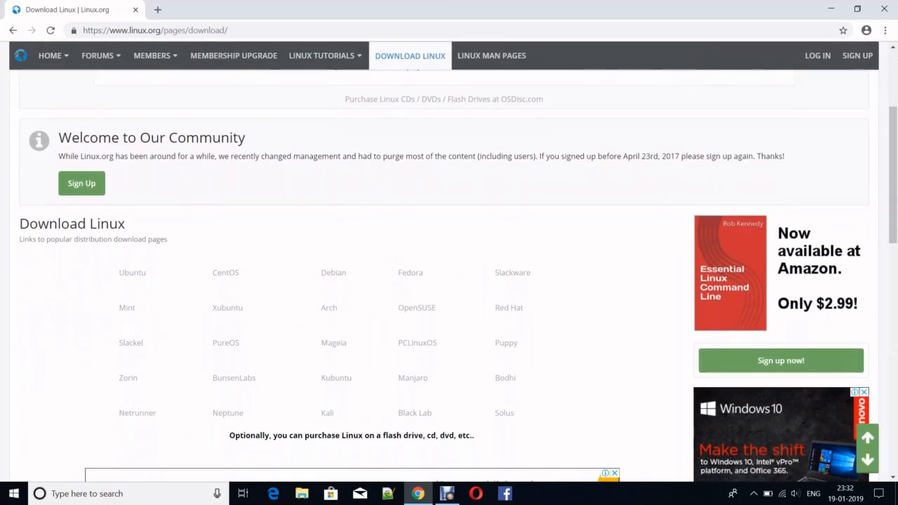
{"action": "mouse_move", "coordinate": [132, 272]}
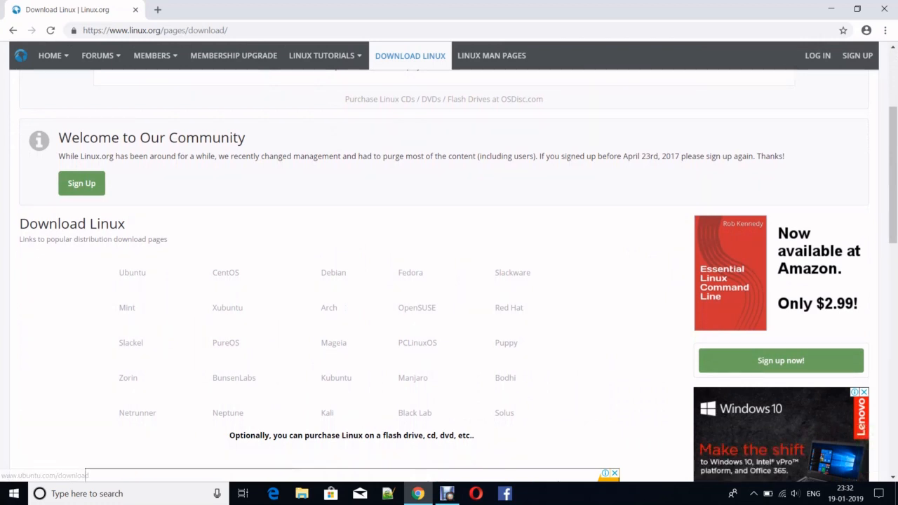
{"action": "mouse_move", "coordinate": [225, 272]}
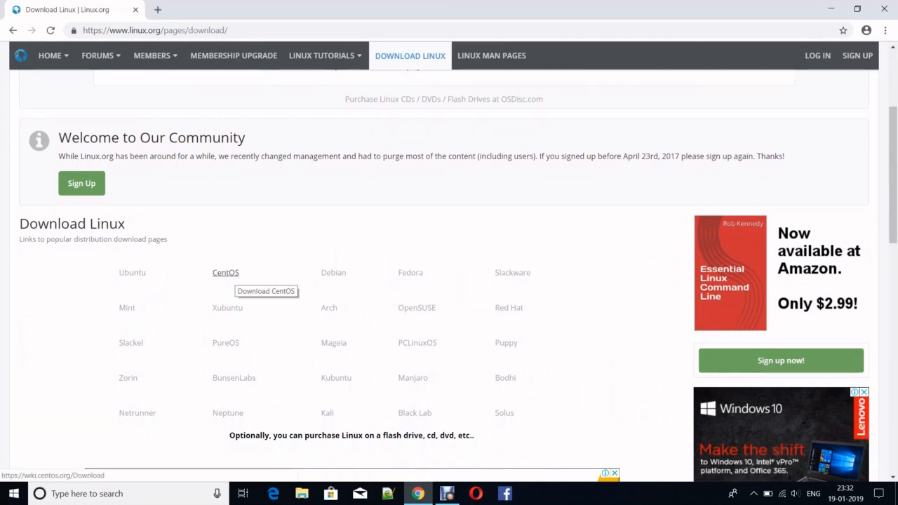
{"action": "mouse_move", "coordinate": [334, 343]}
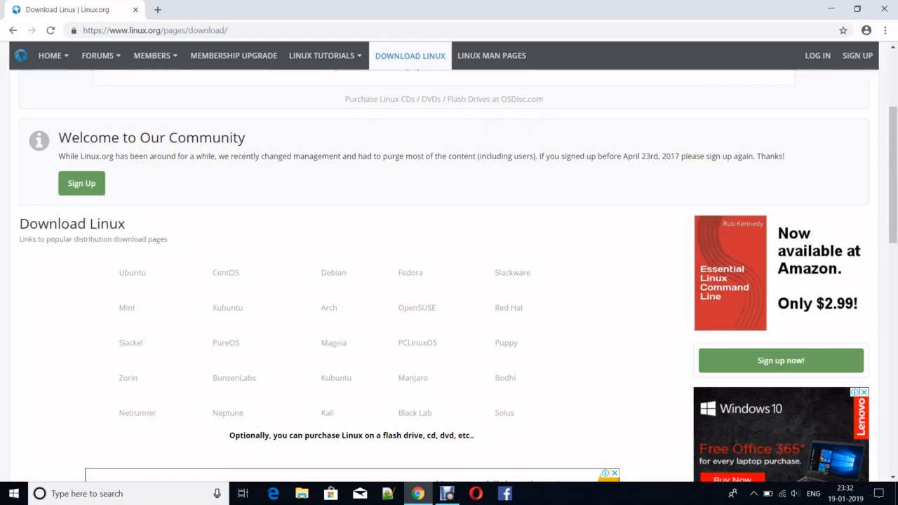
{"action": "mouse_move", "coordinate": [411, 272]}
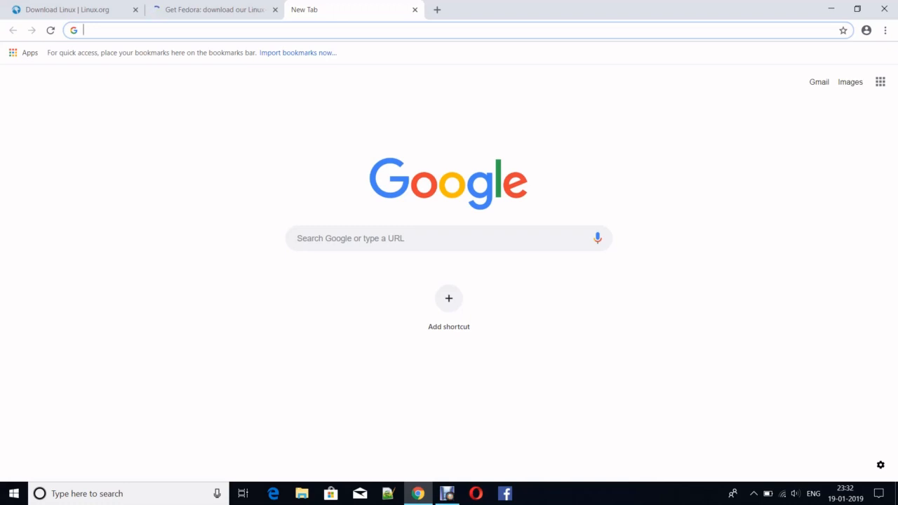
Search 'imgburn', go to the official ImgBurn Download page and pick a mirror
{"action": "type", "text": "img"}
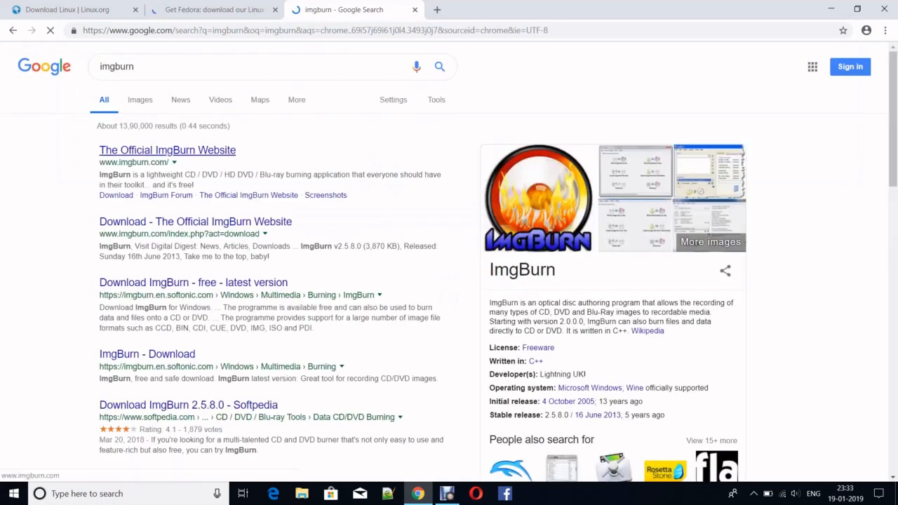
{"action": "left_click", "coordinate": [167, 149]}
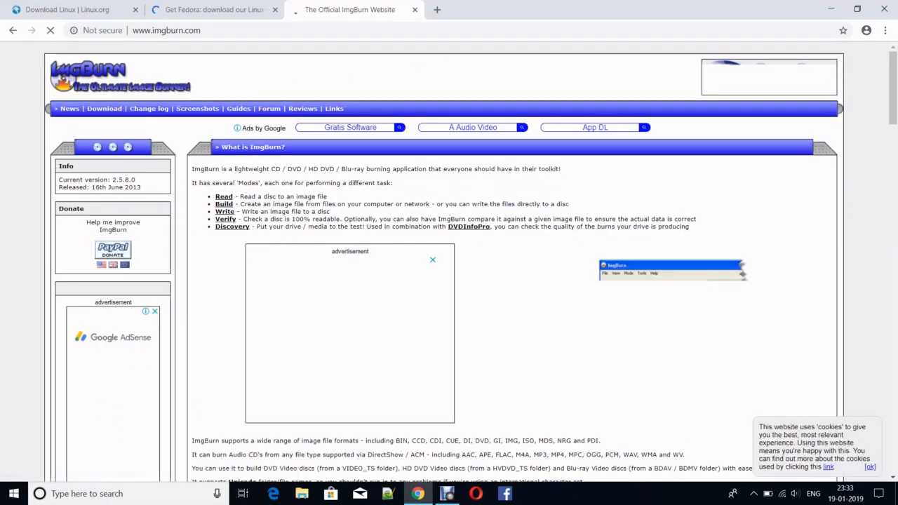
{"action": "left_click", "coordinate": [104, 108]}
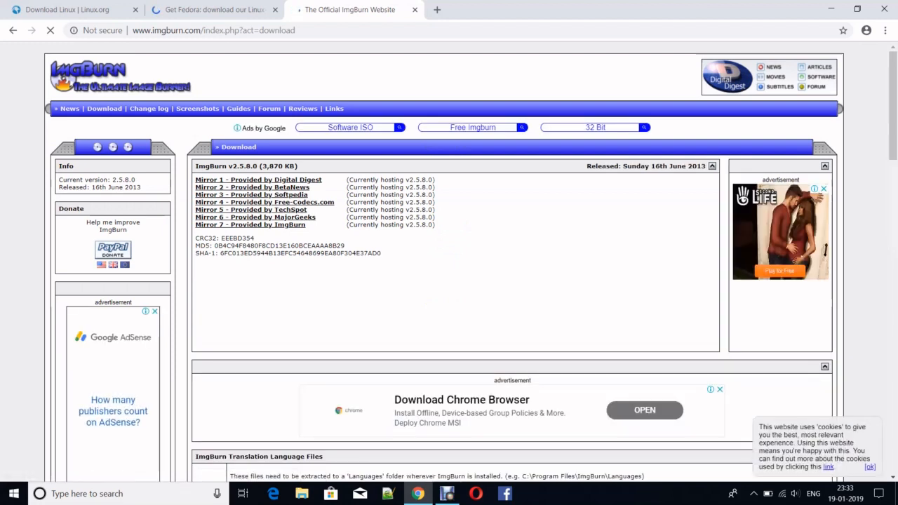
{"action": "left_click", "coordinate": [250, 225]}
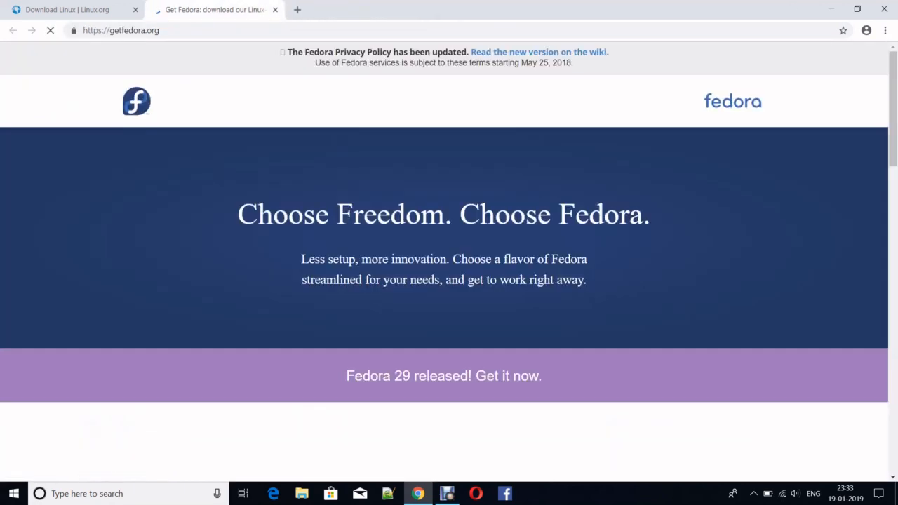
Scroll getfedora.org to the Workstation, Server and Atomic edition tiles
{"action": "scroll", "scroll_direction": "down", "scroll_amount": 3}
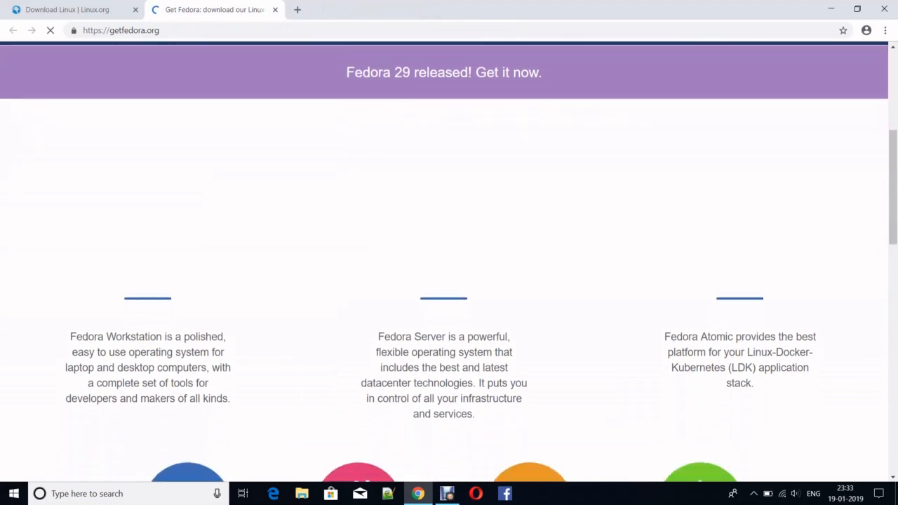
{"action": "scroll", "scroll_direction": "down", "scroll_amount": 3}
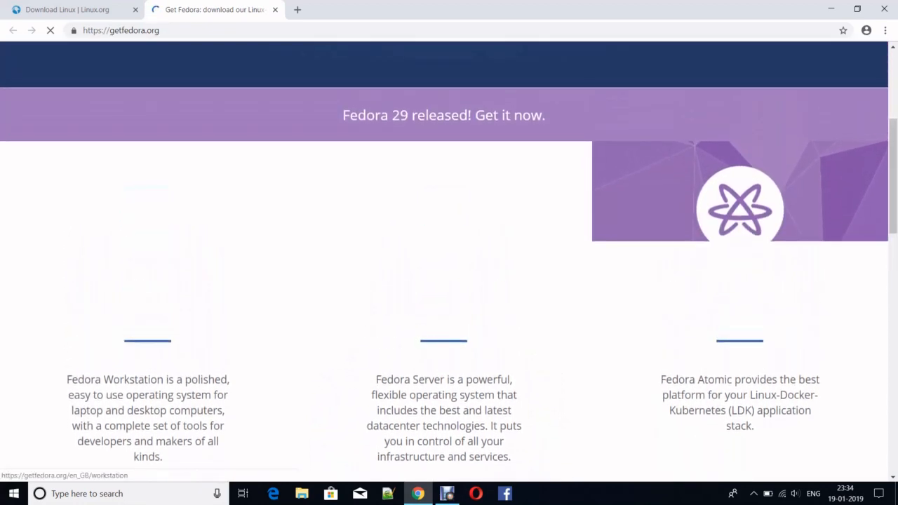
{"action": "scroll", "scroll_direction": "down", "scroll_amount": 3}
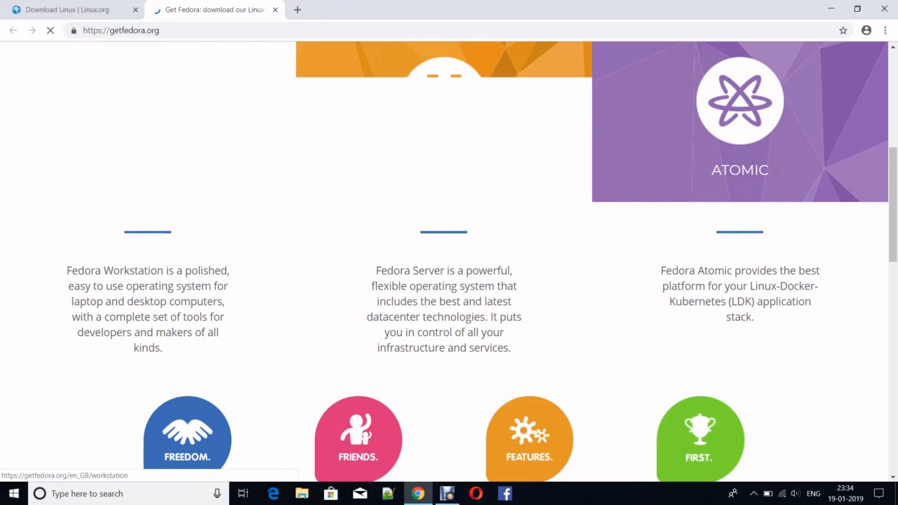
{"action": "scroll", "scroll_direction": "up", "scroll_amount": 3}
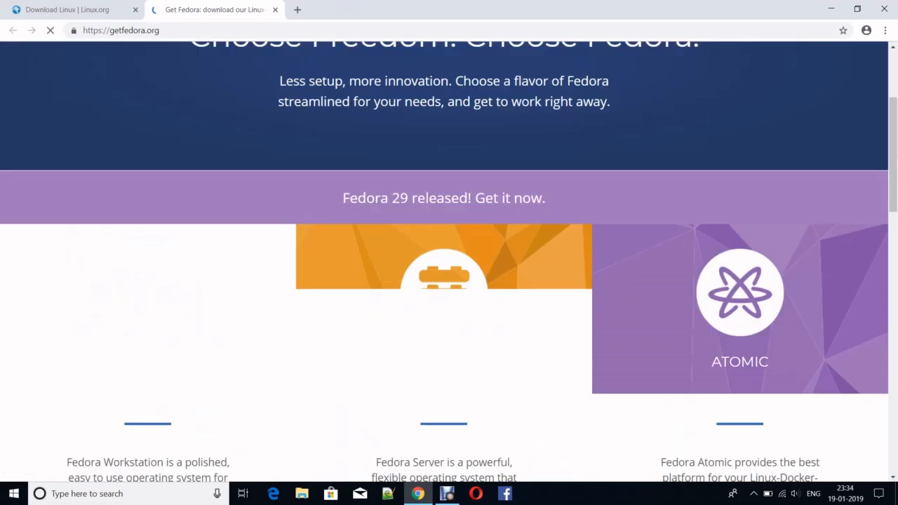
{"action": "scroll", "scroll_direction": "down", "scroll_amount": 3}
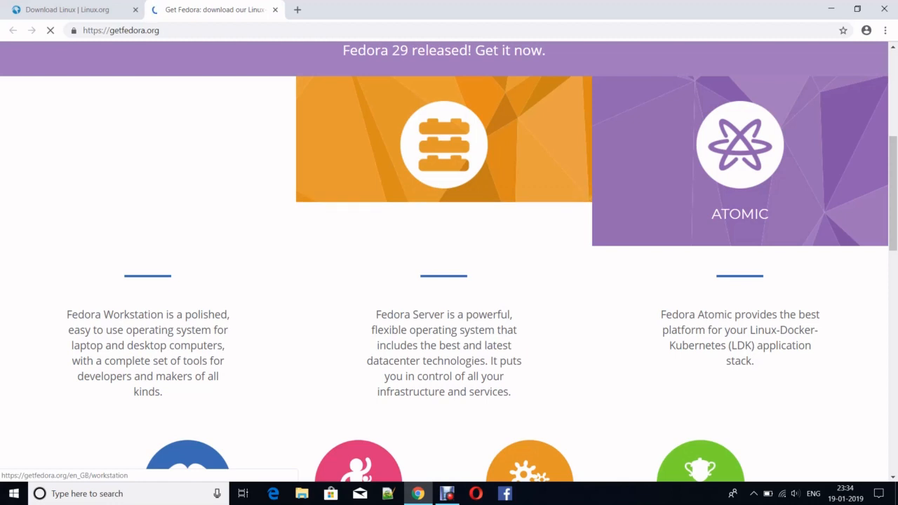
{"action": "scroll", "scroll_direction": "down", "scroll_amount": 3}
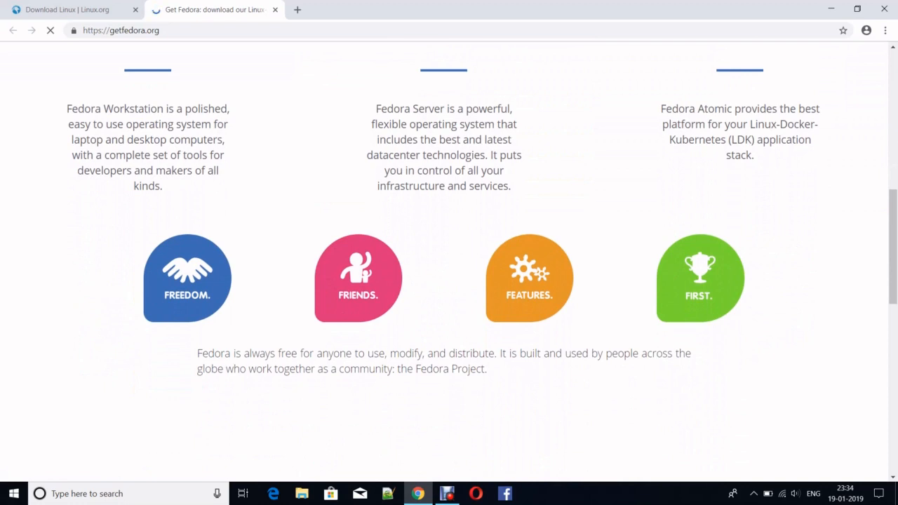
{"action": "scroll", "scroll_direction": "up", "scroll_amount": 3}
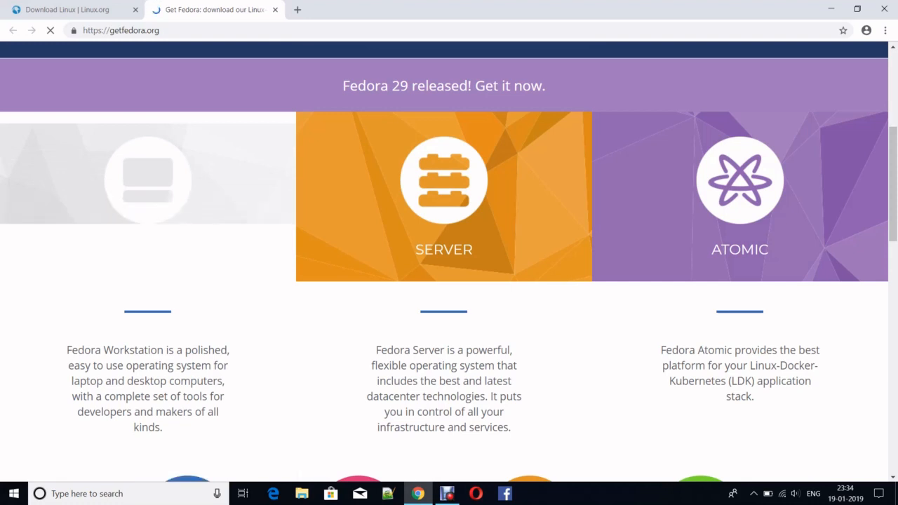
{"action": "scroll", "scroll_direction": "down", "scroll_amount": 3}
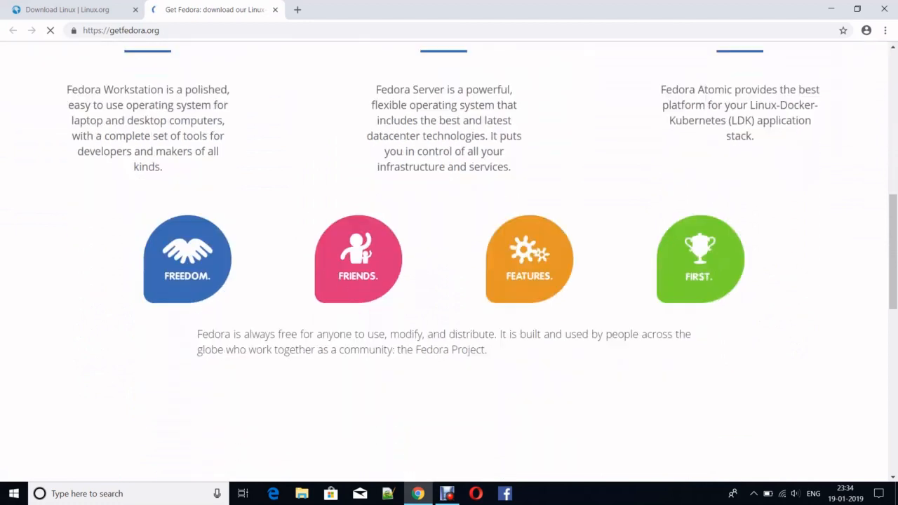
{"action": "scroll", "scroll_direction": "down", "scroll_amount": 3}
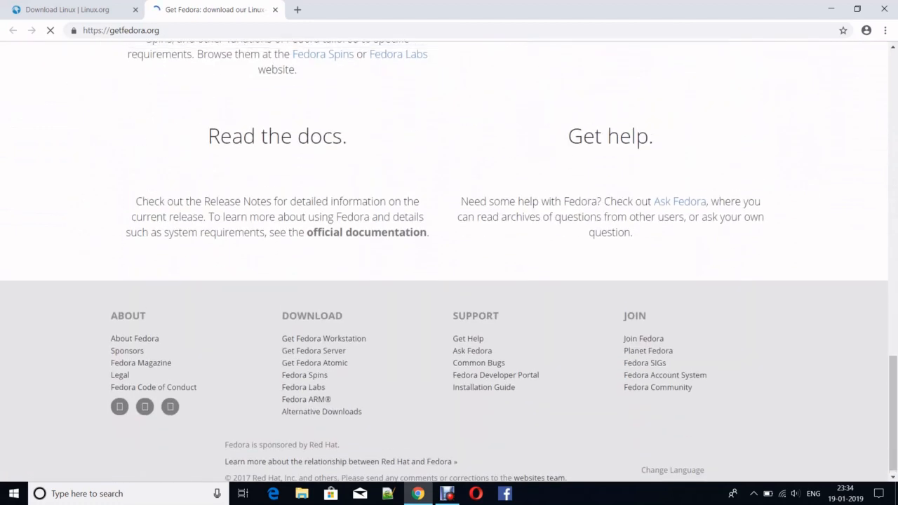
{"action": "scroll", "scroll_direction": "up", "scroll_amount": 3}
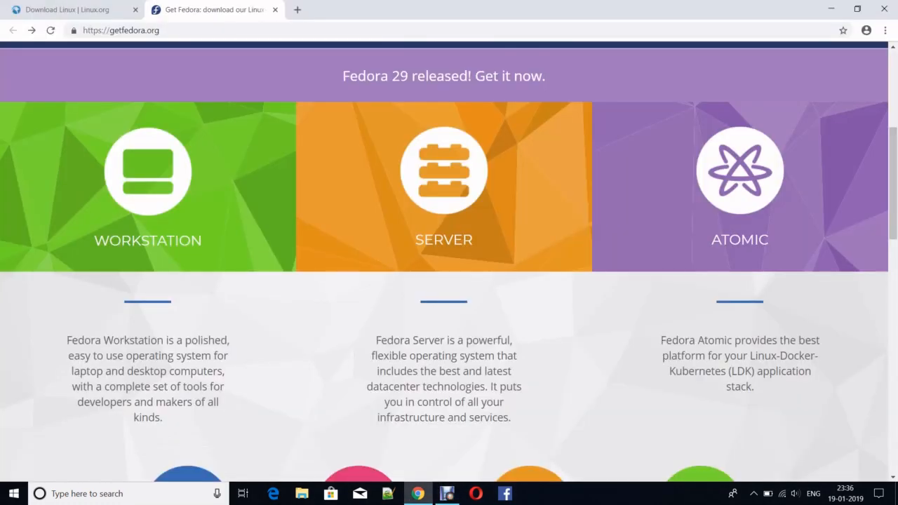
{"action": "mouse_move", "coordinate": [148, 175]}
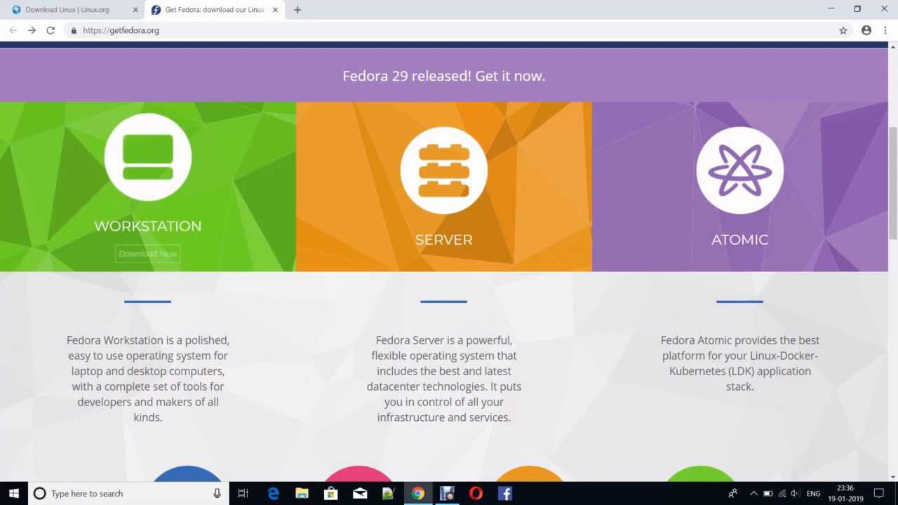
{"action": "scroll", "scroll_direction": "up", "scroll_amount": 3}
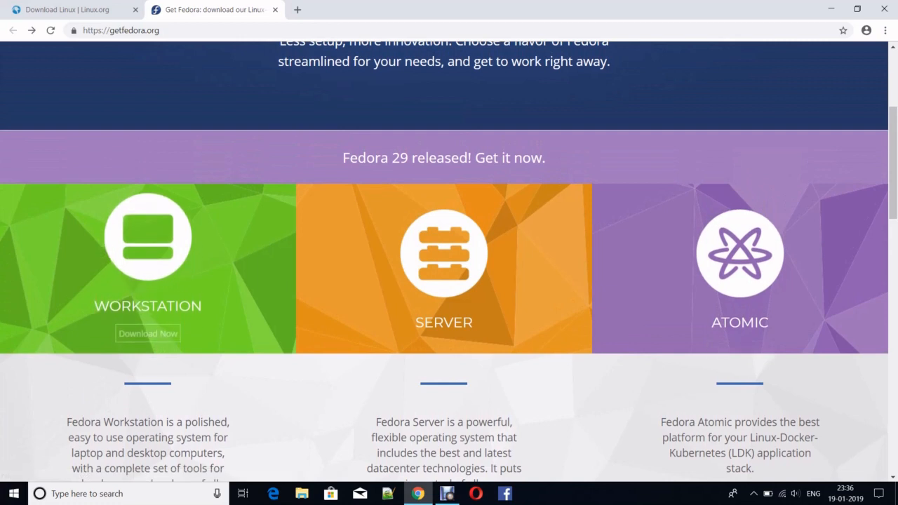
{"action": "mouse_move", "coordinate": [148, 332]}
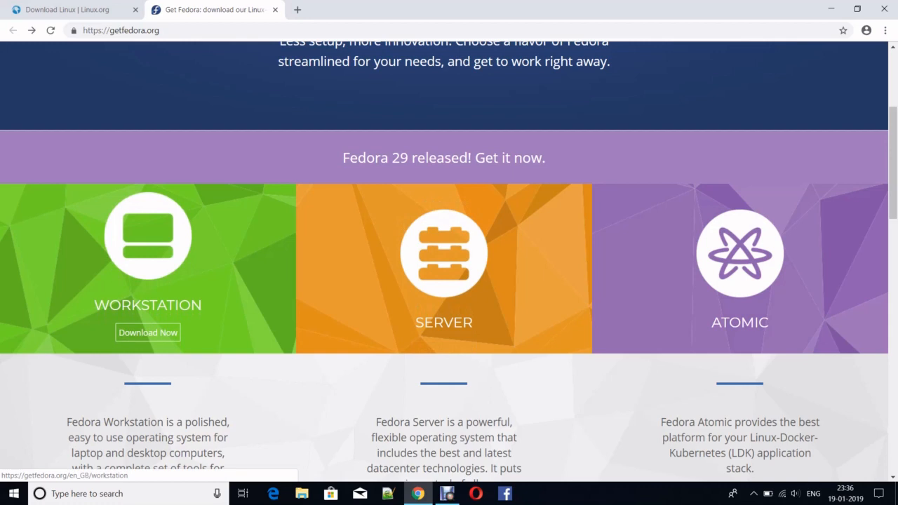
Open the Fedora 29 Workstation download page, scroll through it, and return to the top
{"action": "left_click", "coordinate": [148, 332]}
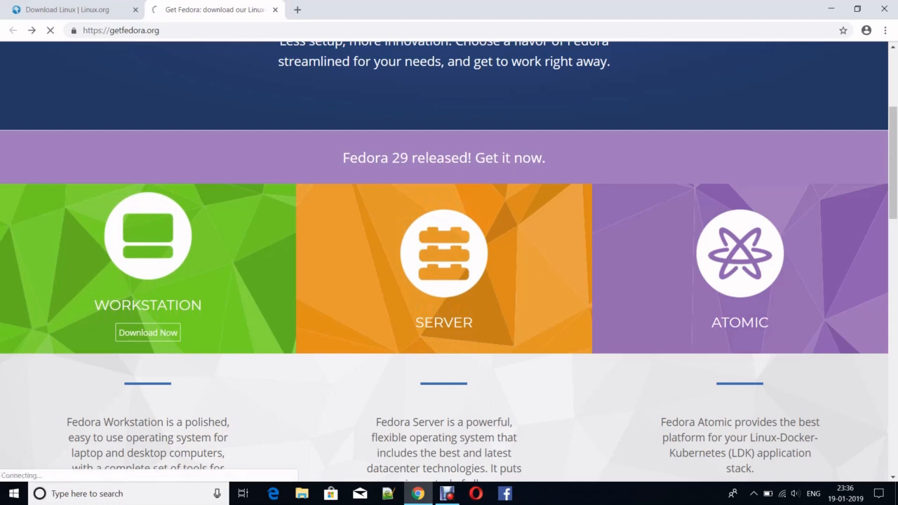
{"action": "left_click", "coordinate": [147, 333]}
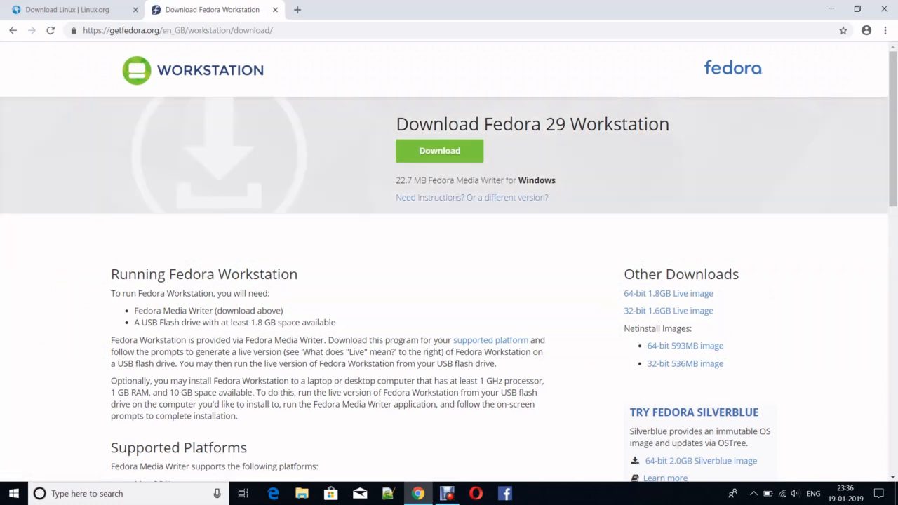
{"action": "scroll", "scroll_direction": "down", "scroll_amount": 3}
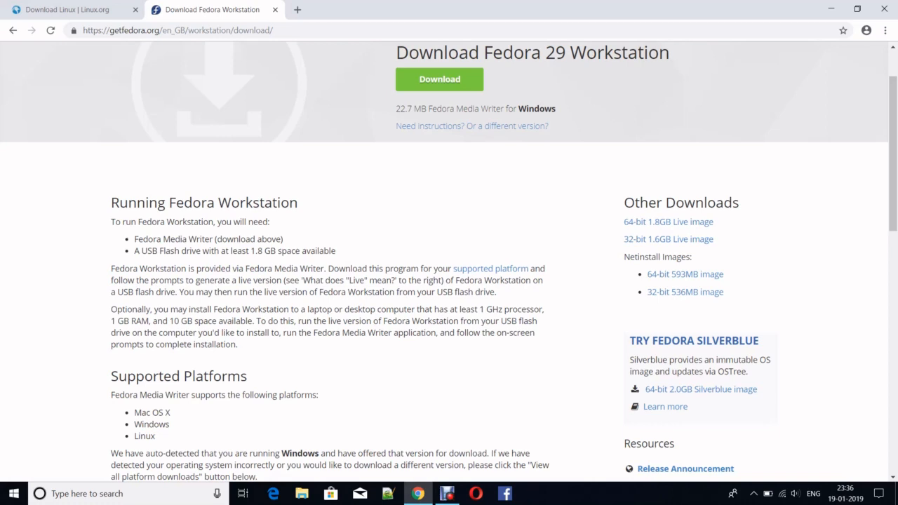
{"action": "scroll", "scroll_direction": "down", "scroll_amount": 3}
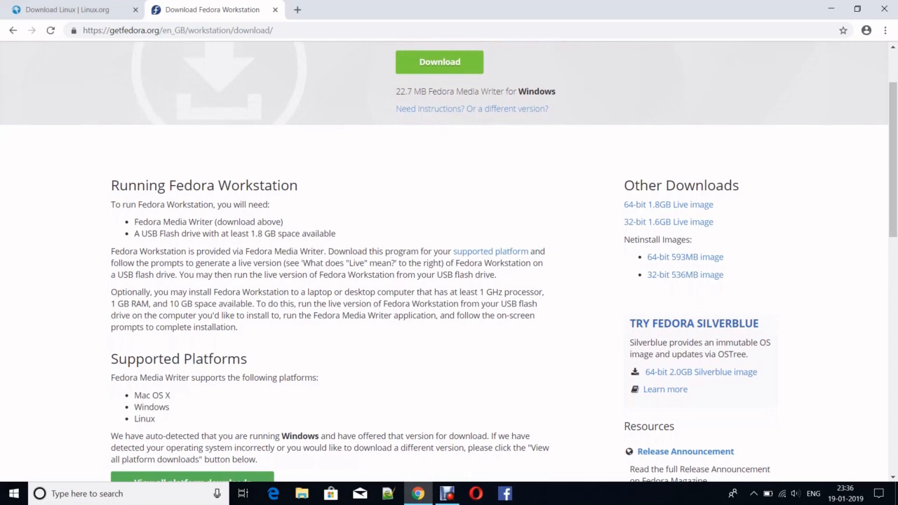
{"action": "scroll", "scroll_direction": "down", "scroll_amount": 3}
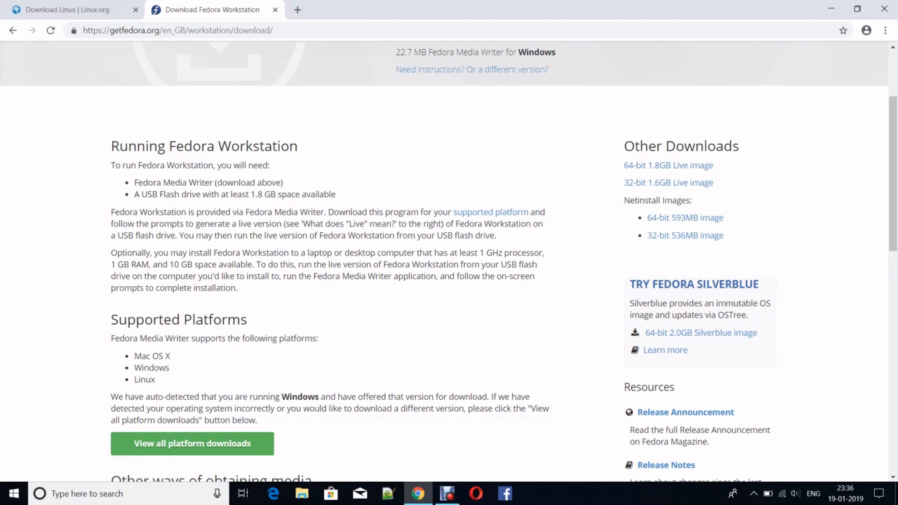
{"action": "scroll", "scroll_direction": "up", "scroll_amount": 3}
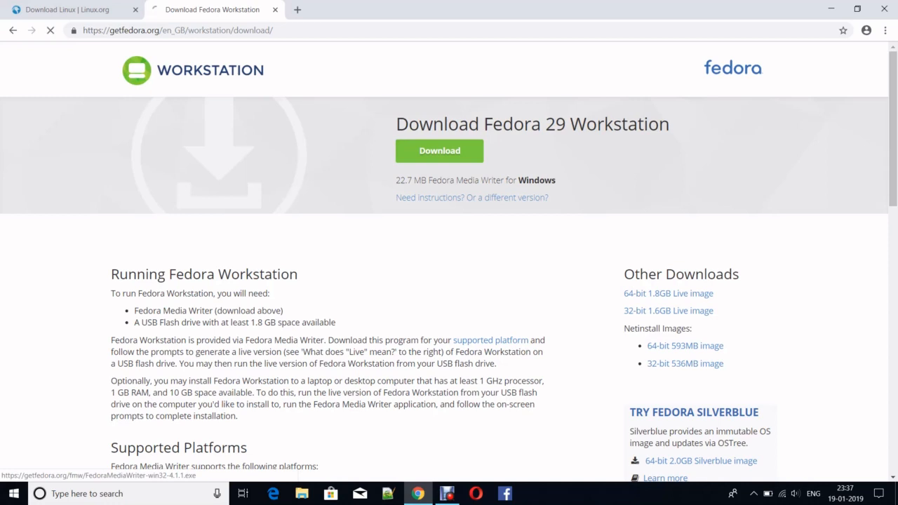
Start the Fedora Media Writer for Windows download, then cancel it from the download bar
{"action": "left_click", "coordinate": [439, 150]}
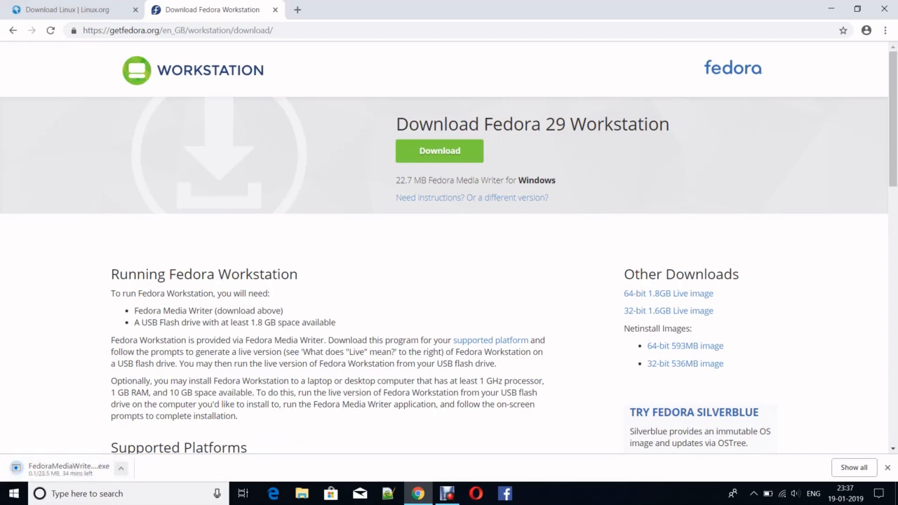
{"action": "left_click", "coordinate": [120, 468]}
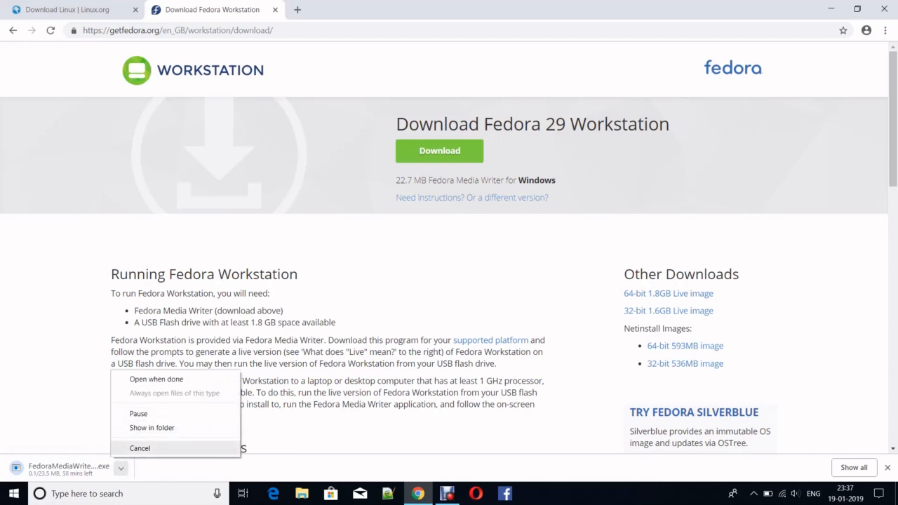
{"action": "left_click", "coordinate": [139, 447]}
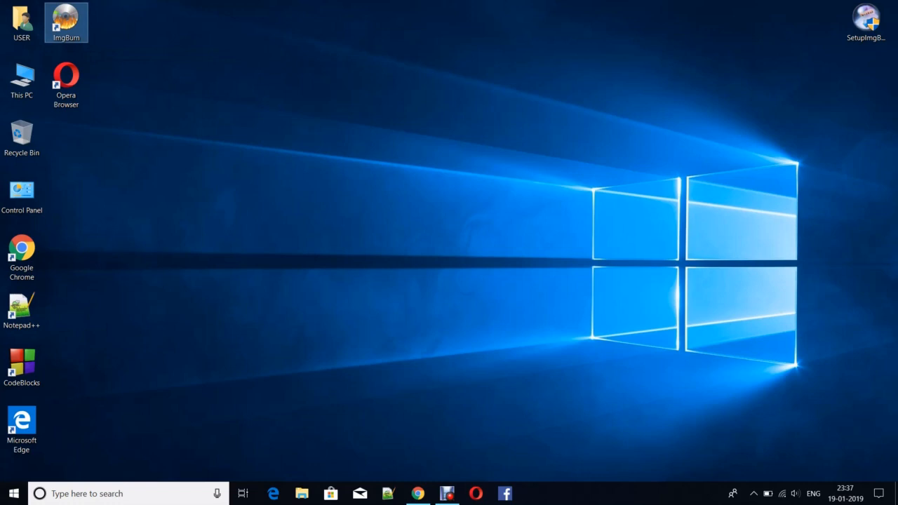
{"action": "mouse_move", "coordinate": [66, 21]}
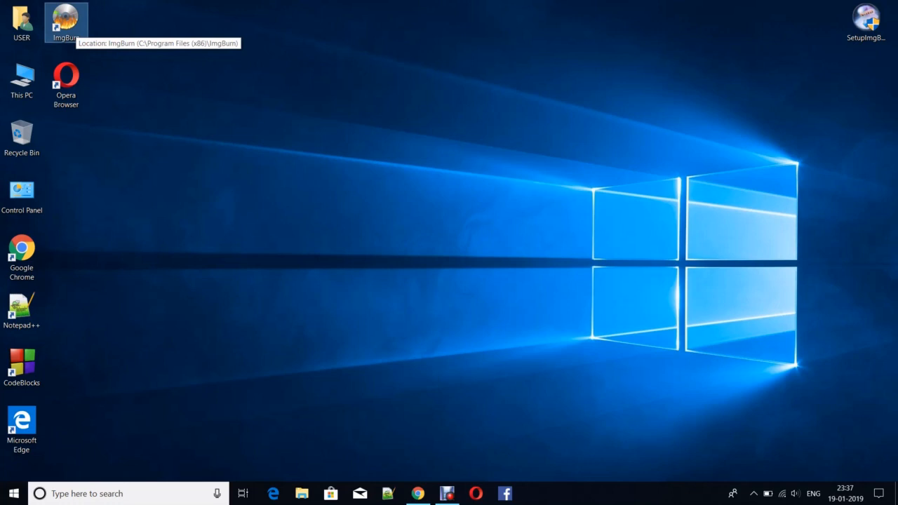
Launch ImgBurn from its desktop shortcut
{"action": "double_click", "coordinate": [65, 21]}
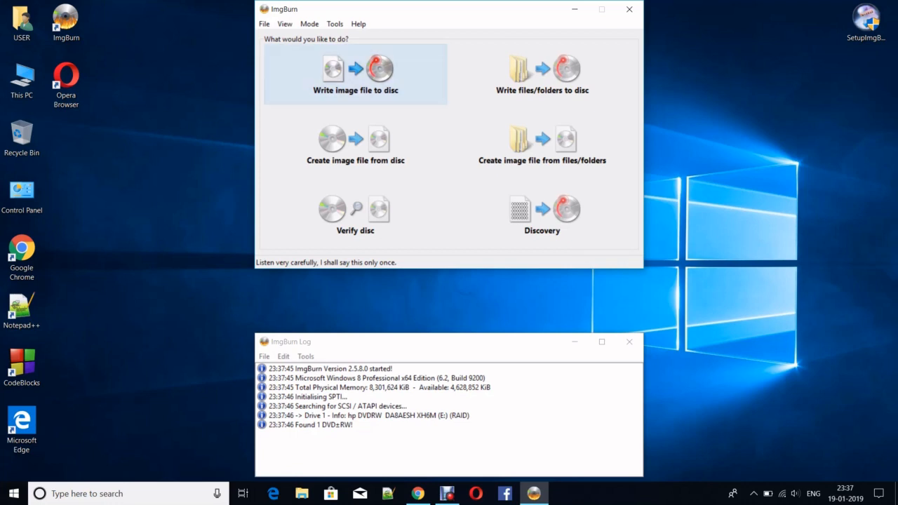
{"action": "mouse_move", "coordinate": [542, 144]}
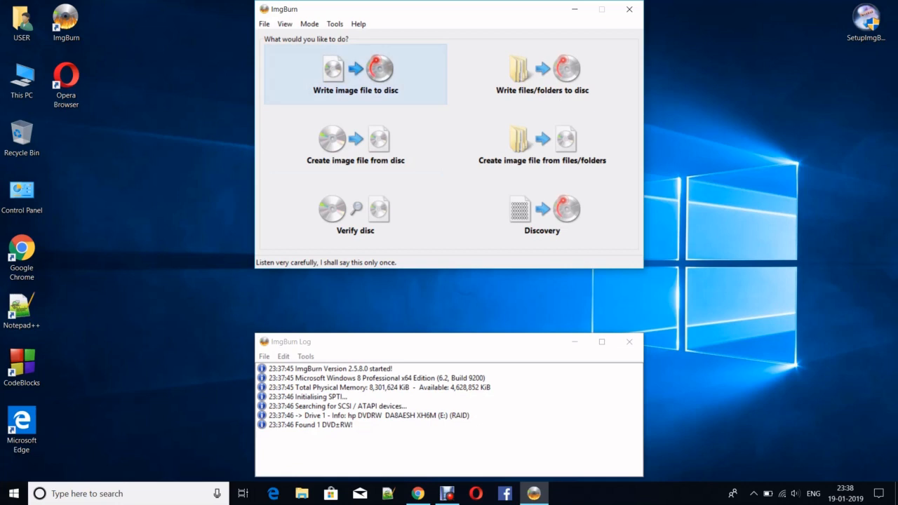
{"action": "mouse_move", "coordinate": [356, 74]}
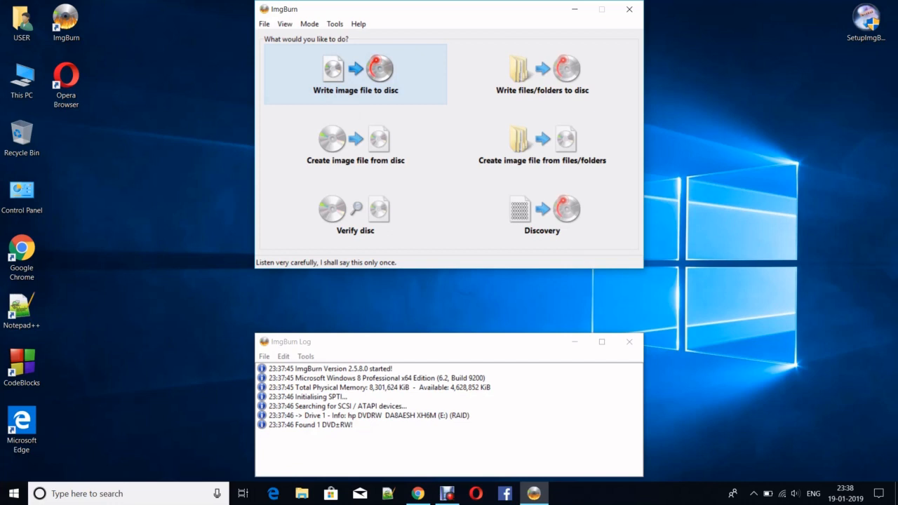
Load Fedora-Workstation-Live-x86_64-29-1.2.iso from Documents > os as the write source
{"action": "left_click", "coordinate": [355, 73]}
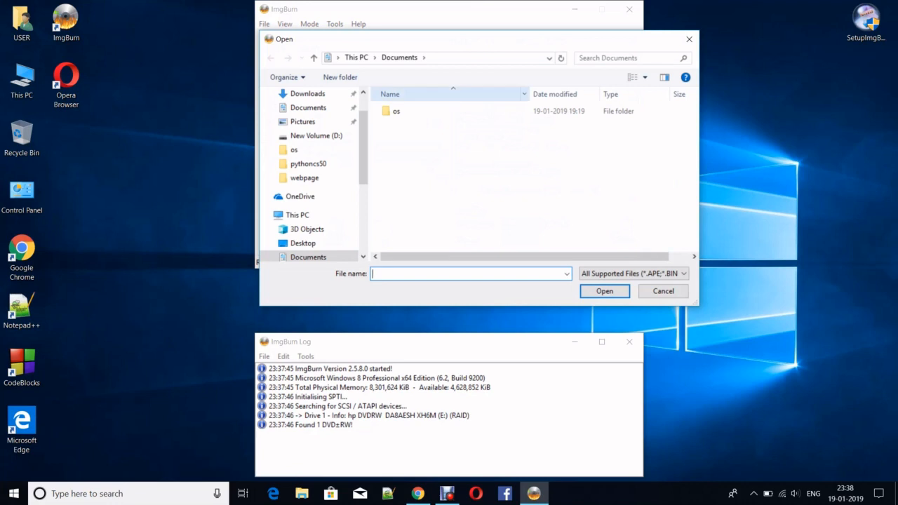
{"action": "double_click", "coordinate": [396, 111]}
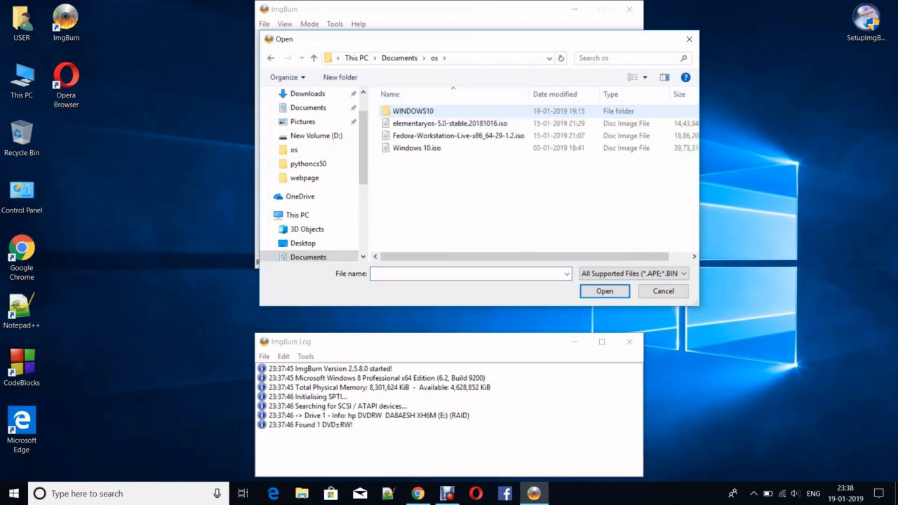
{"action": "left_click", "coordinate": [417, 147]}
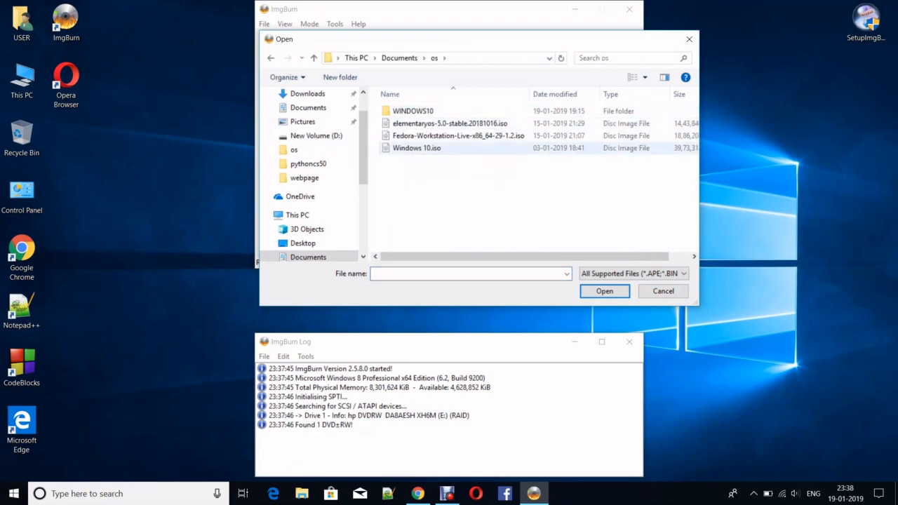
{"action": "left_click", "coordinate": [458, 136]}
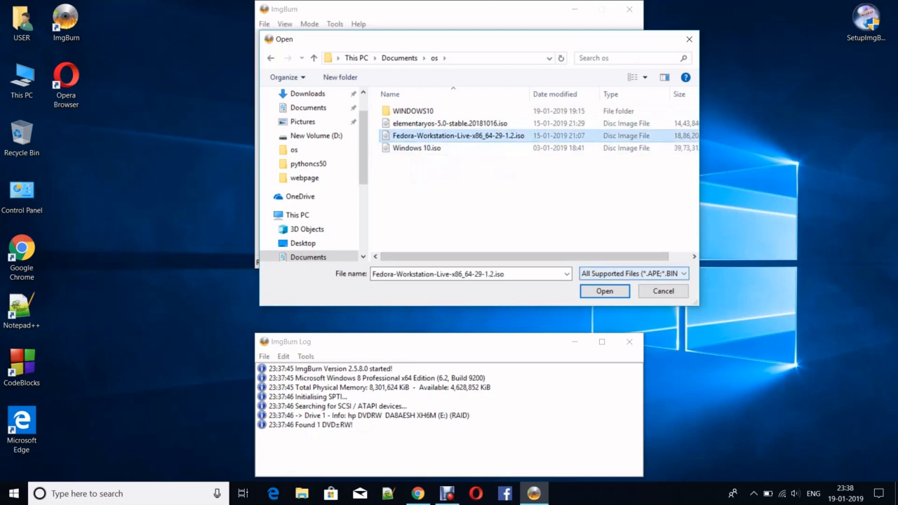
{"action": "left_click", "coordinate": [604, 290]}
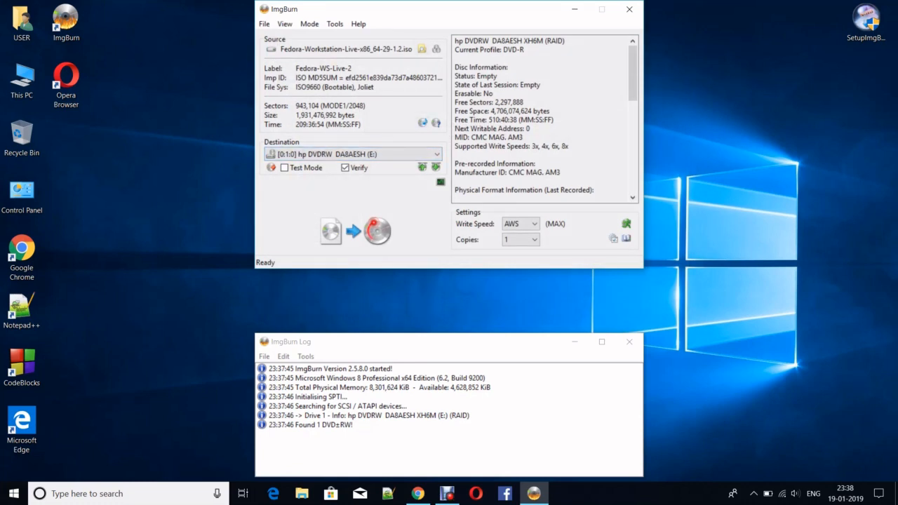
Start burning the Fedora ISO to the blank DVD-R in the HP drive
{"action": "left_click", "coordinate": [435, 154]}
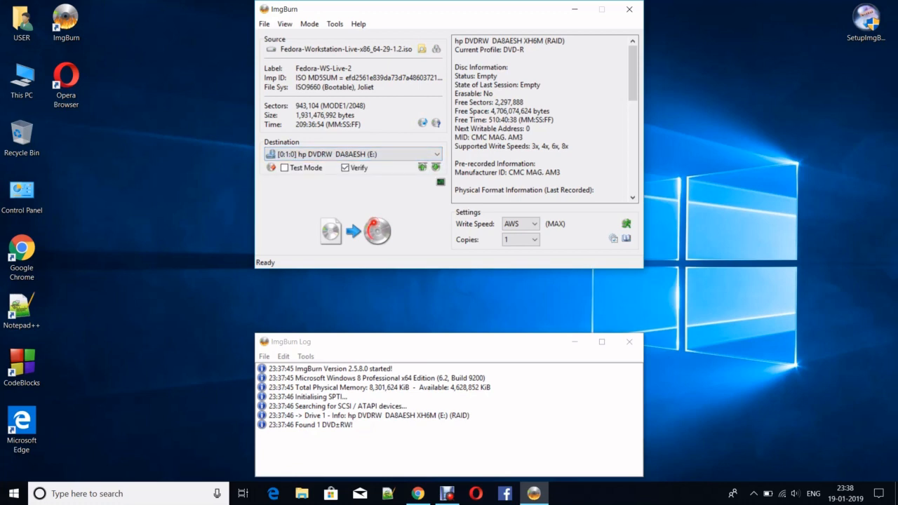
{"action": "mouse_move", "coordinate": [354, 230]}
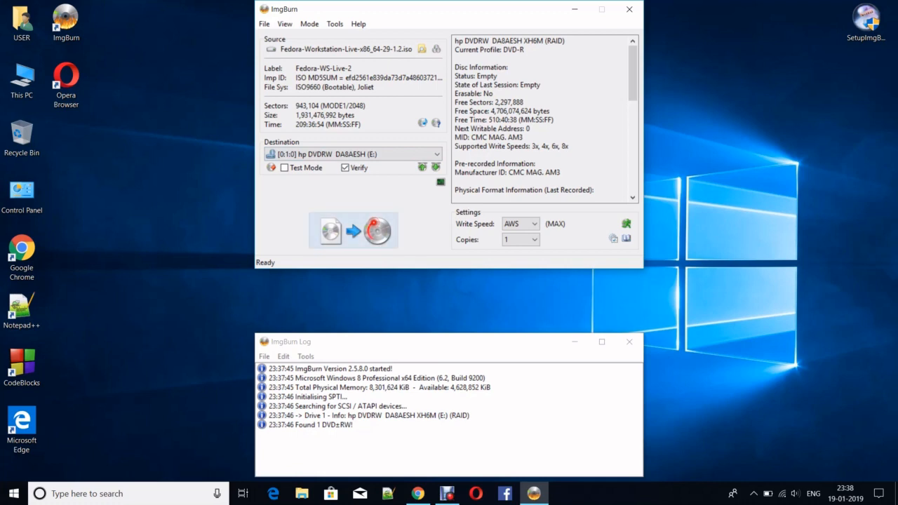
{"action": "left_click", "coordinate": [353, 230]}
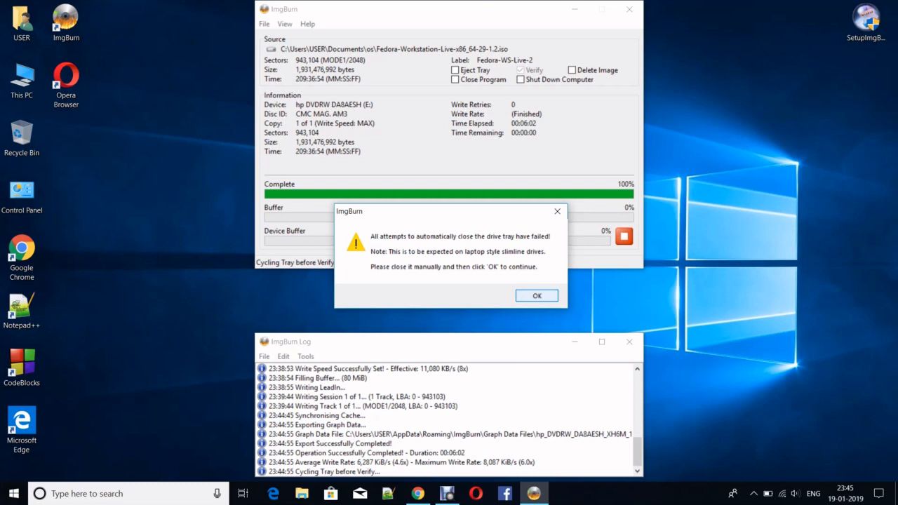
Acknowledge the close-tray warning with OK so verification of the burned disc starts
{"action": "left_click", "coordinate": [537, 295]}
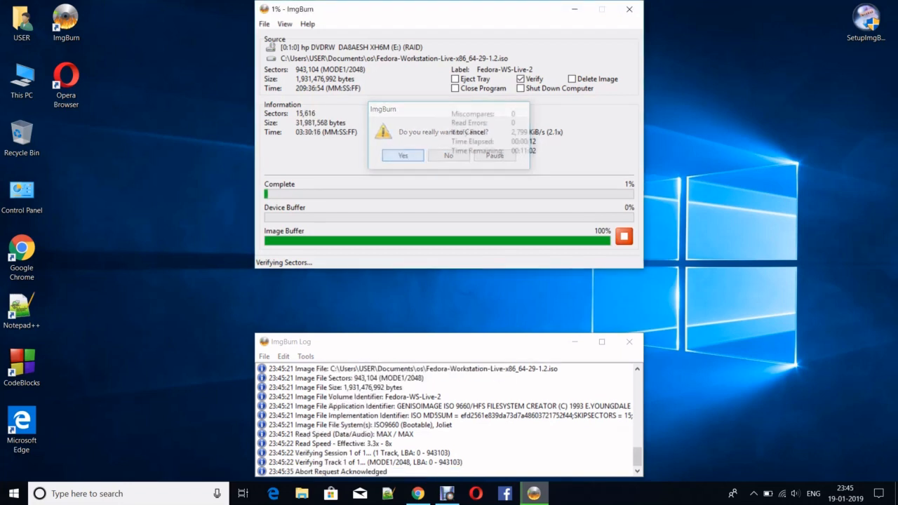
Confirm cancelling the Fedora disc verification in ImgBurn, aborting it at 1%
{"action": "left_click", "coordinate": [403, 155]}
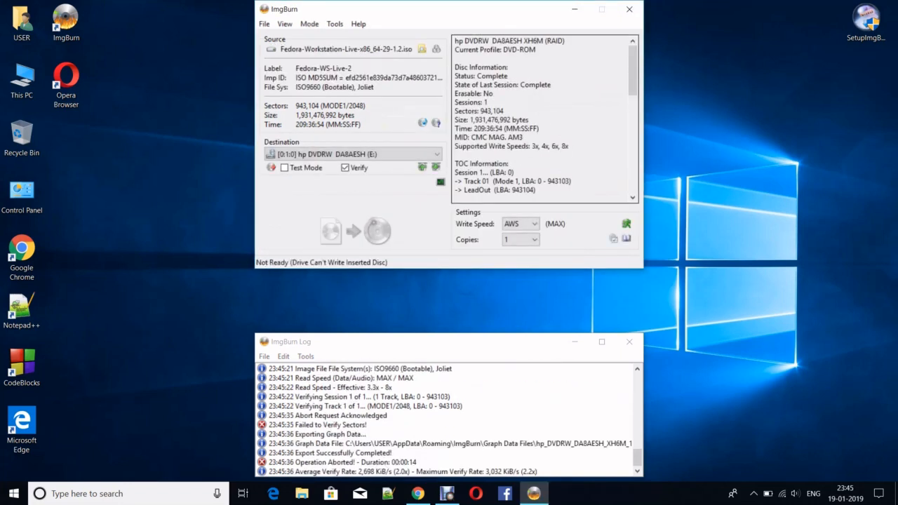